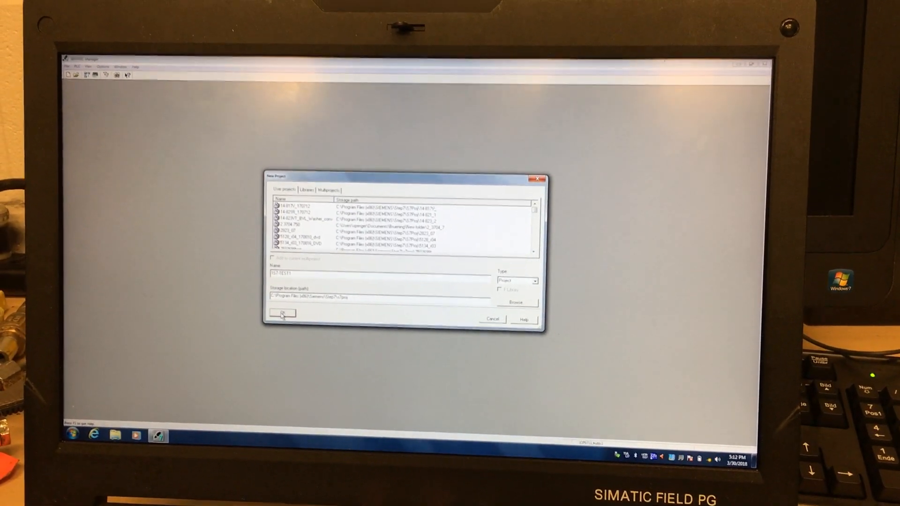
- Confirm the new project 157-TEST1 in the default storage location
{"action": "left_click", "coordinate": [281, 313]}
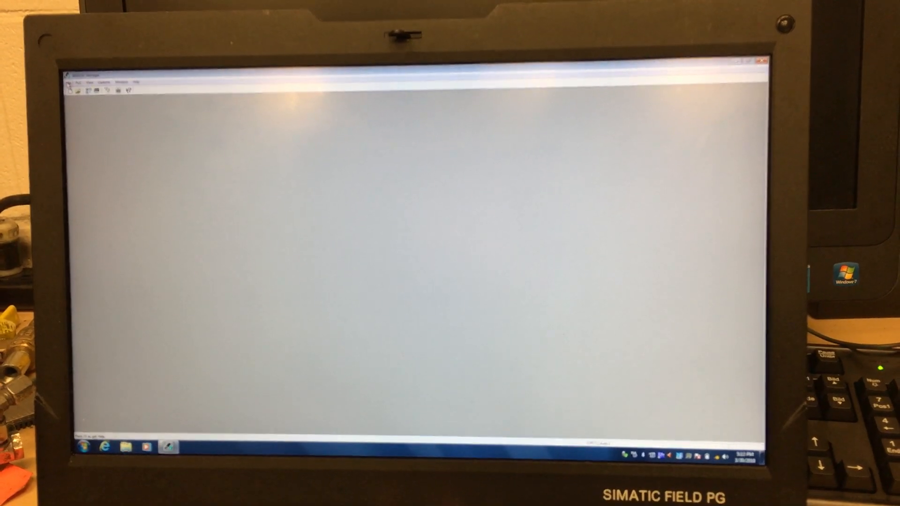
- Choose project 157-TEST1 in the Archive dialog's user projects list and confirm
{"action": "left_click", "coordinate": [70, 82]}
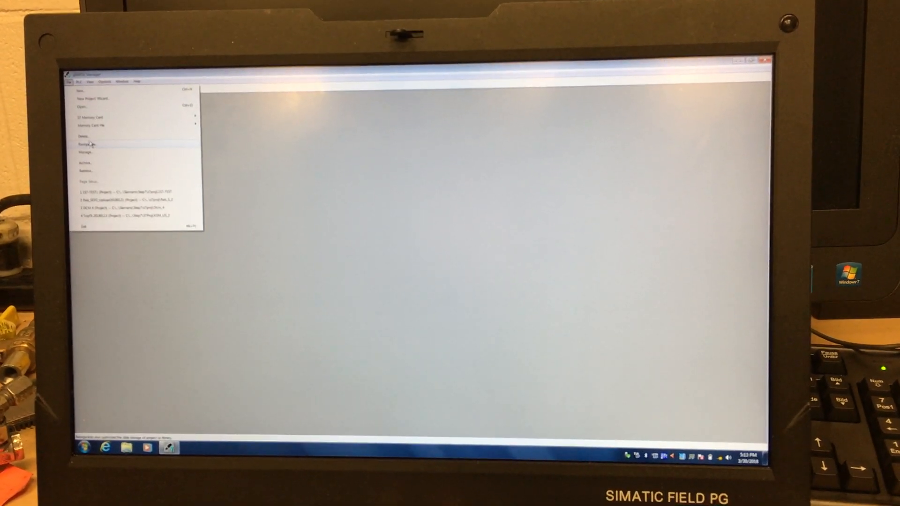
{"action": "left_click", "coordinate": [83, 144]}
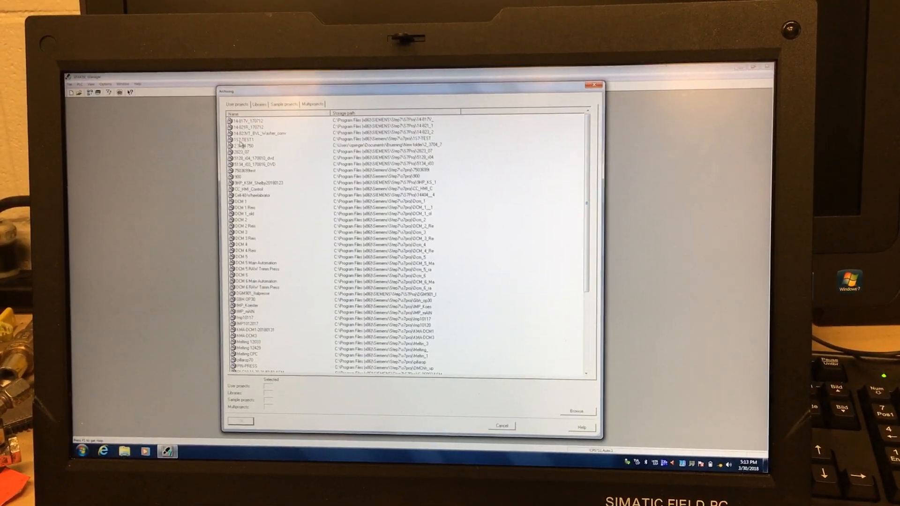
{"action": "left_click", "coordinate": [258, 140]}
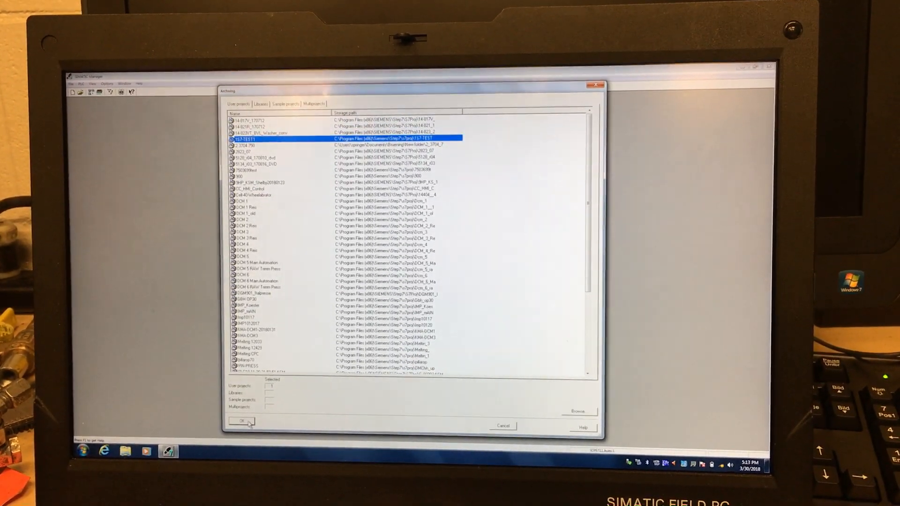
{"action": "left_click", "coordinate": [240, 422]}
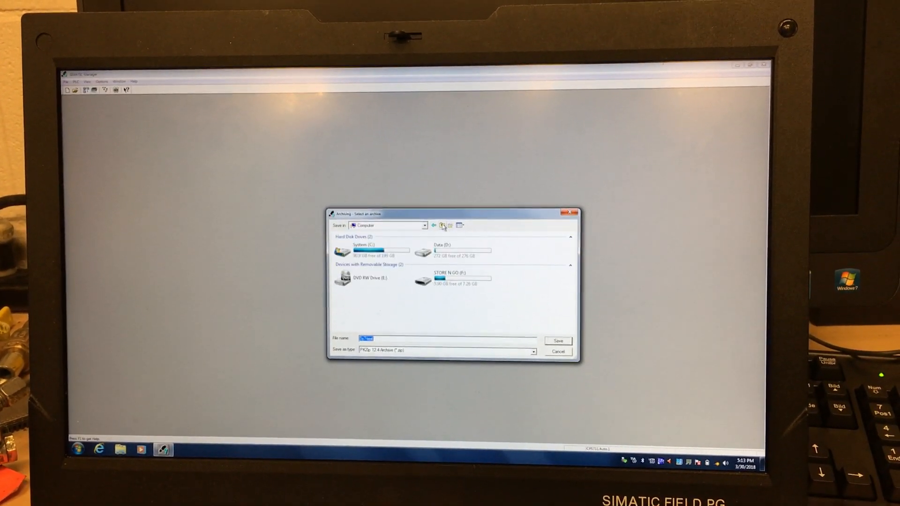
- Save the 157-TEST1 archive to the Desktop and accept the archive options
{"action": "left_click", "coordinate": [433, 225]}
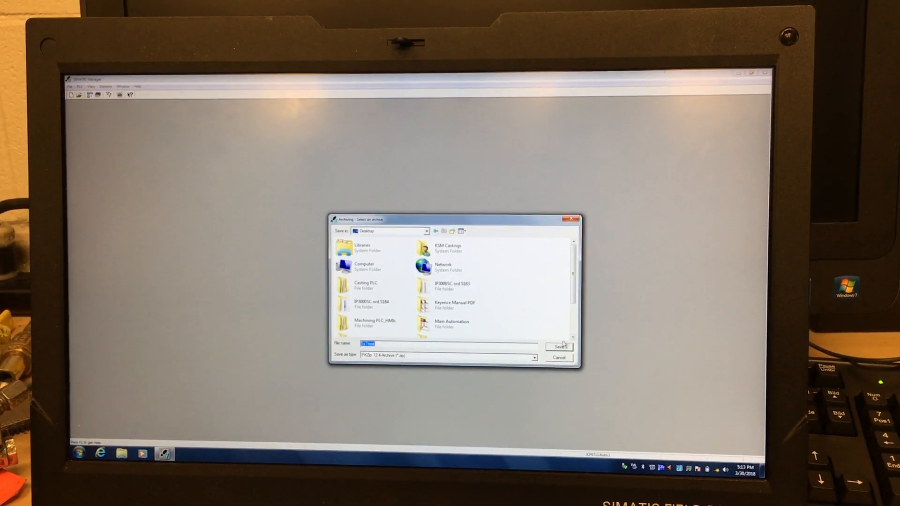
{"action": "left_click", "coordinate": [557, 347]}
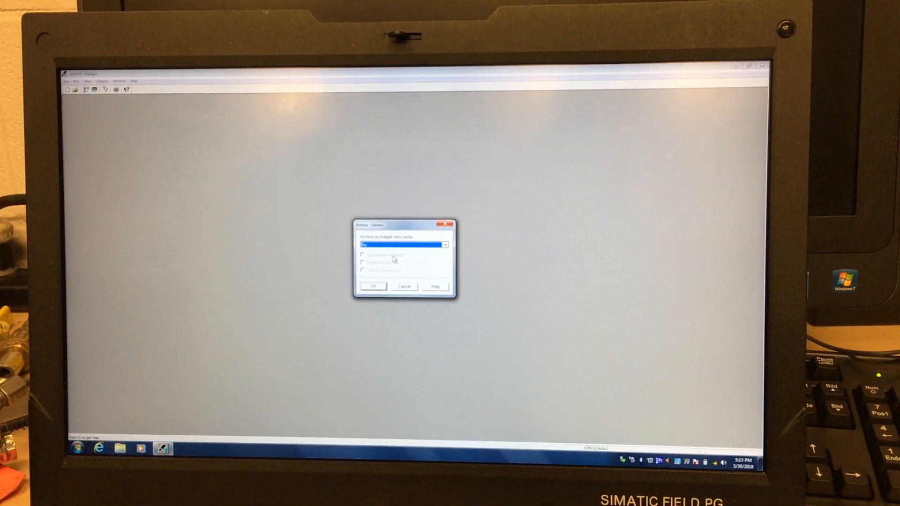
{"action": "left_click", "coordinate": [372, 286]}
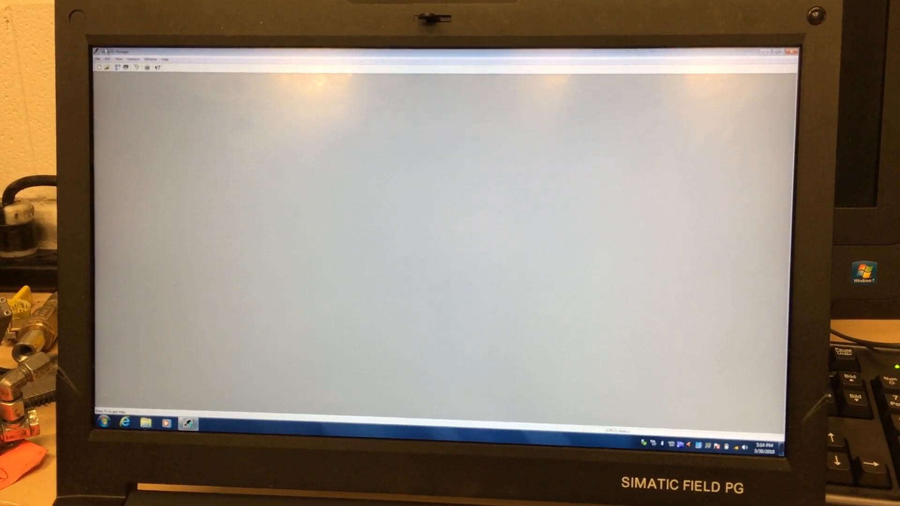
- Retrieve the 157-TEST1 zip archive from the Desktop and confirm the destination folder
{"action": "left_click", "coordinate": [98, 57]}
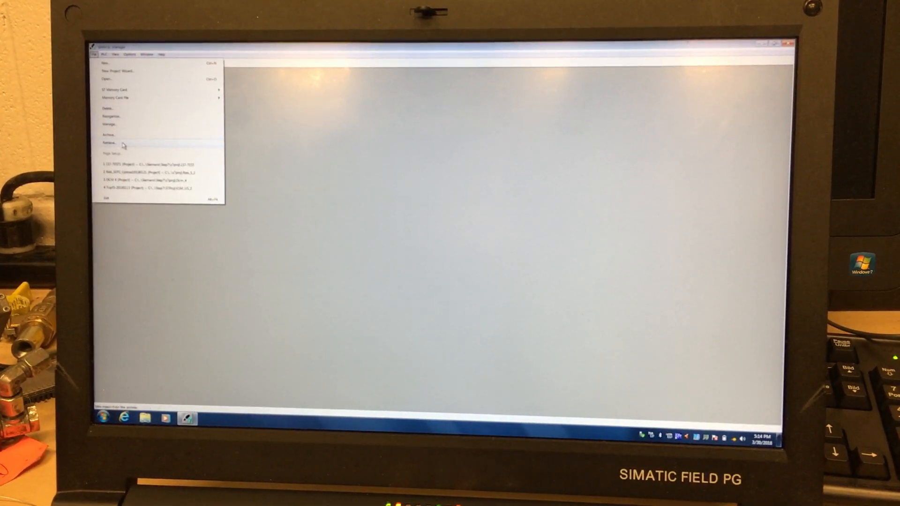
{"action": "left_click", "coordinate": [108, 142]}
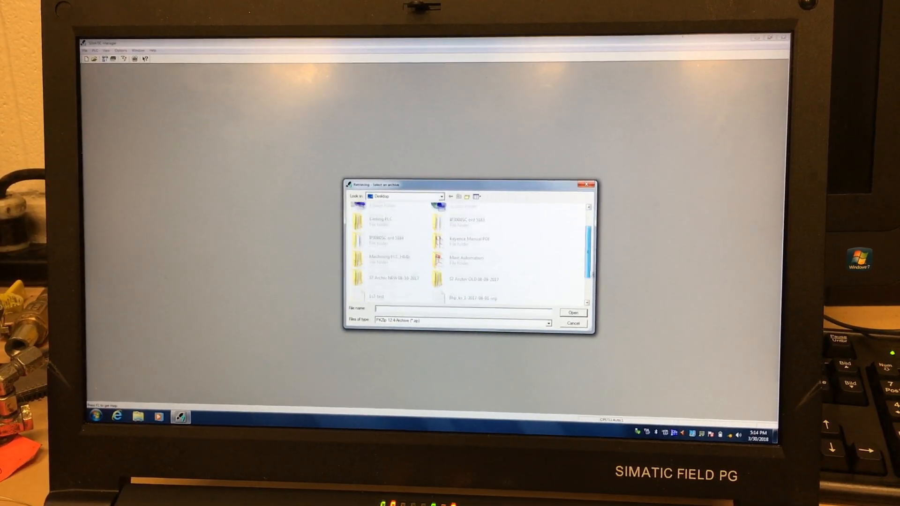
{"action": "scroll", "scroll_direction": "down", "scroll_amount": 3}
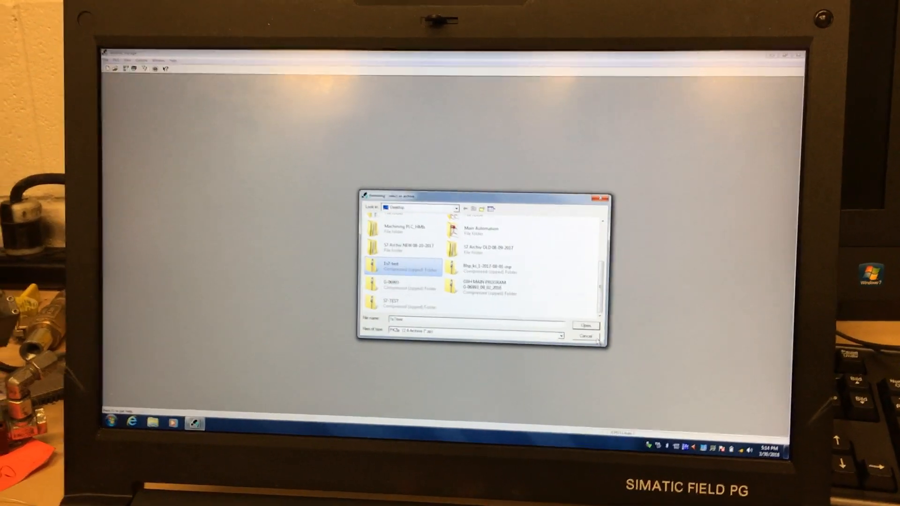
{"action": "left_click", "coordinate": [585, 325]}
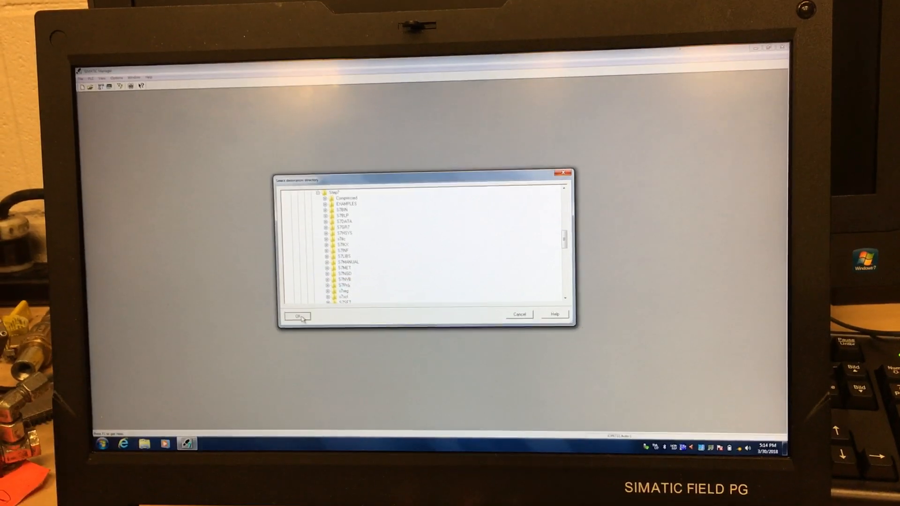
{"action": "left_click", "coordinate": [297, 316]}
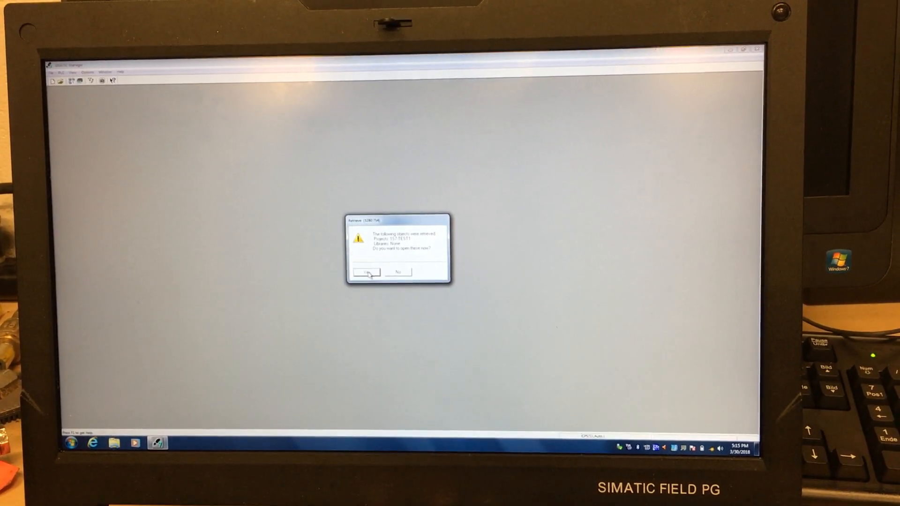
- Dismiss the prompt asking whether to open the retrieved 157-TEST1 project
{"action": "left_click", "coordinate": [366, 272]}
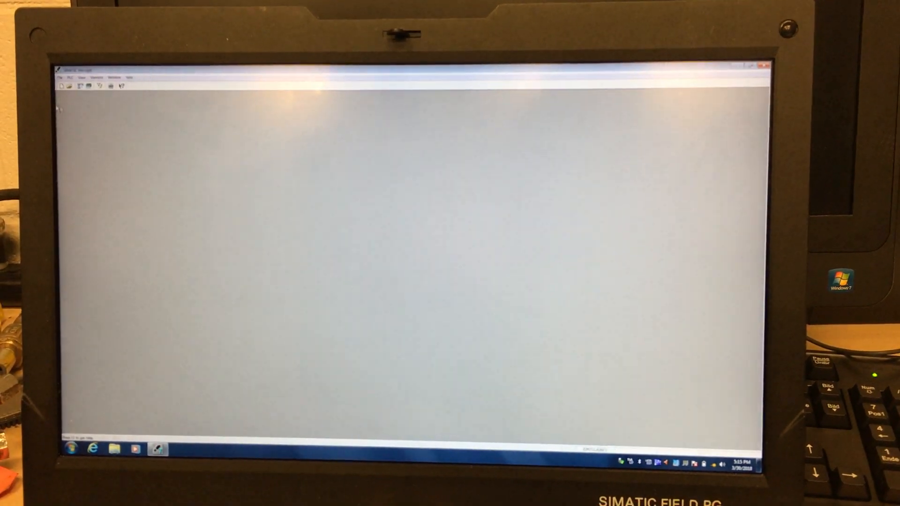
- Select 157-TEST1 in the Delete dialog and confirm its deletion
{"action": "left_click", "coordinate": [61, 78]}
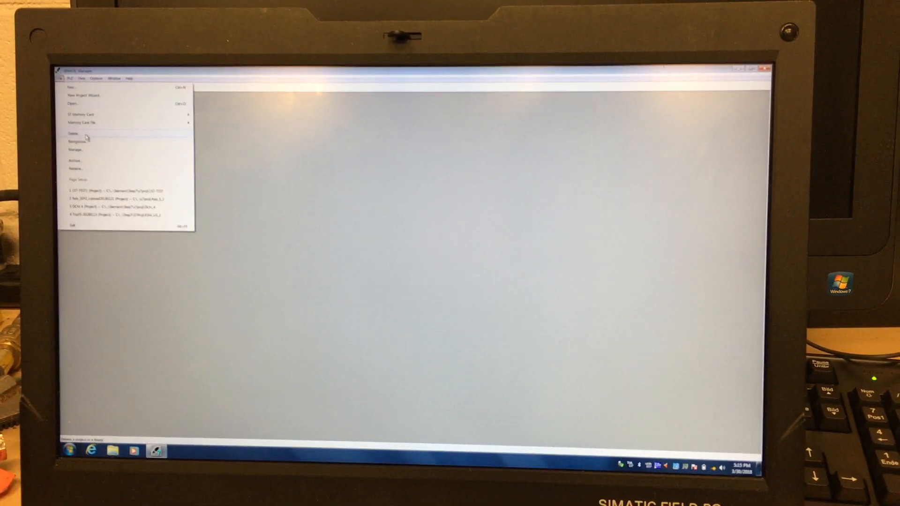
{"action": "left_click", "coordinate": [73, 133]}
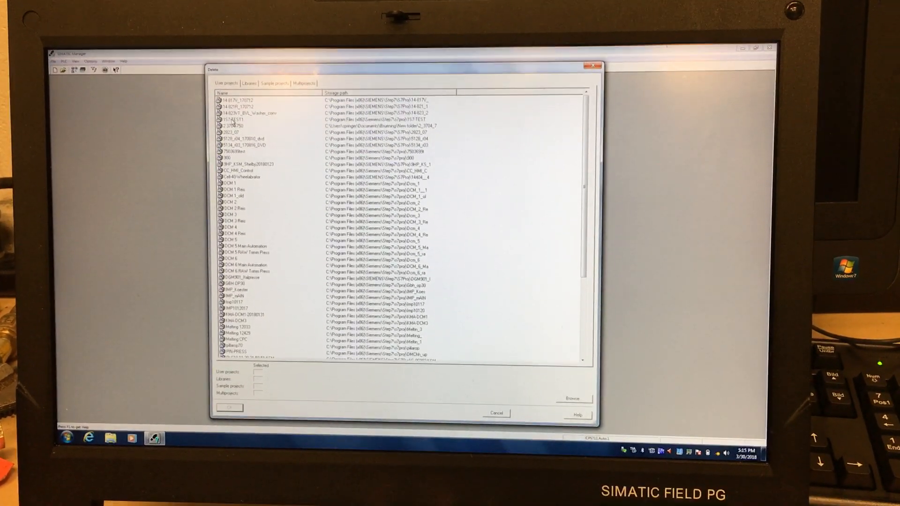
{"action": "left_click", "coordinate": [241, 115]}
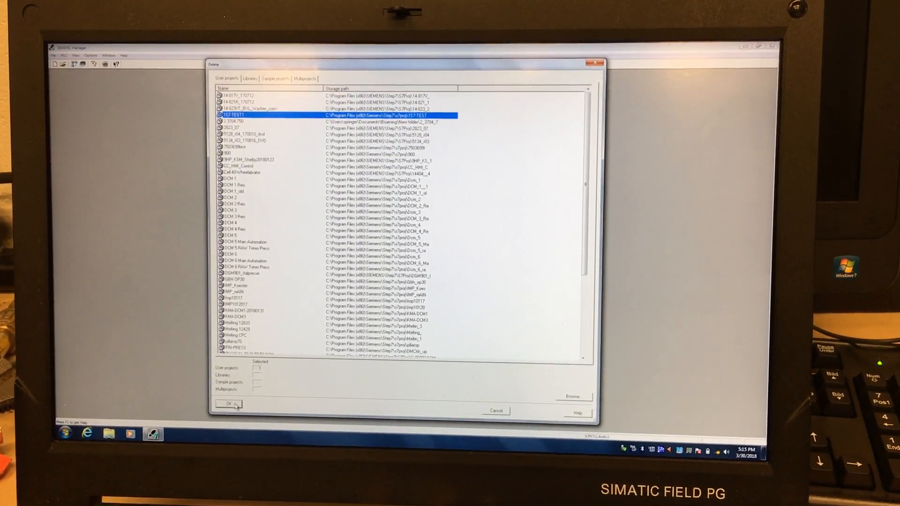
{"action": "left_click", "coordinate": [229, 403]}
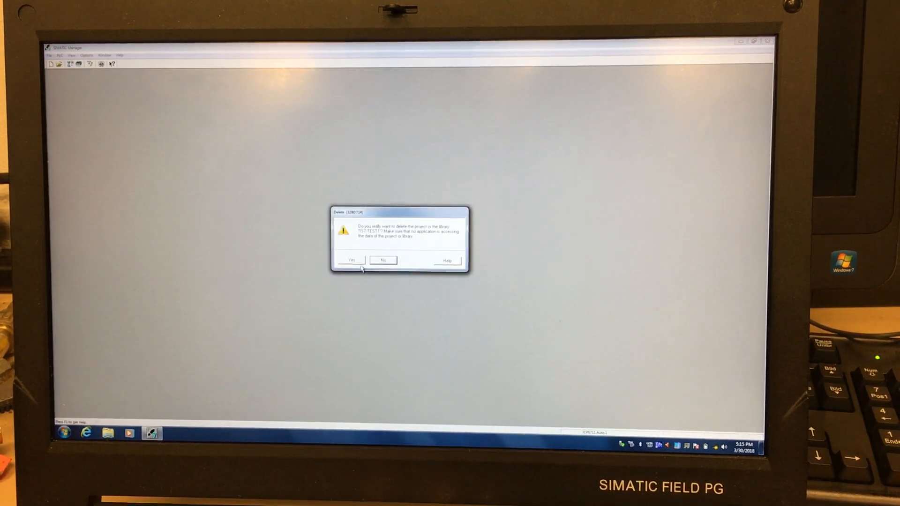
{"action": "left_click", "coordinate": [350, 260]}
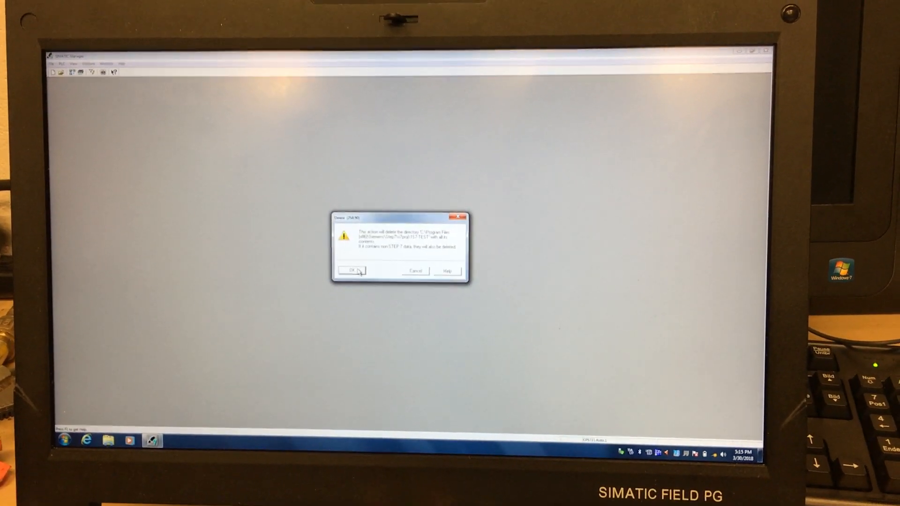